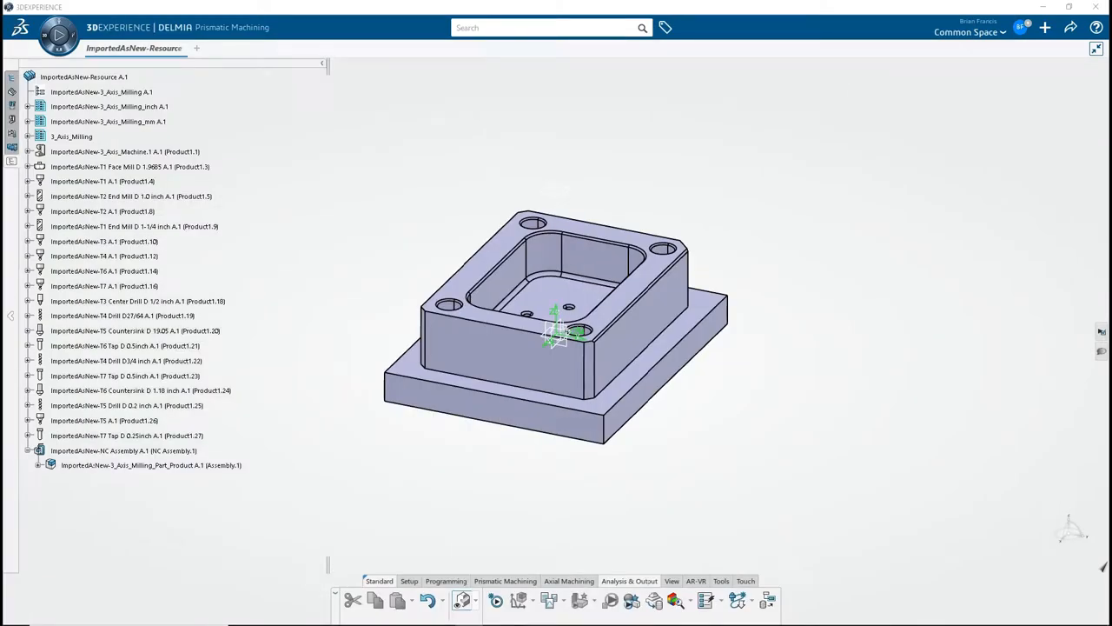
pyautogui.moveTo(1011, 212)
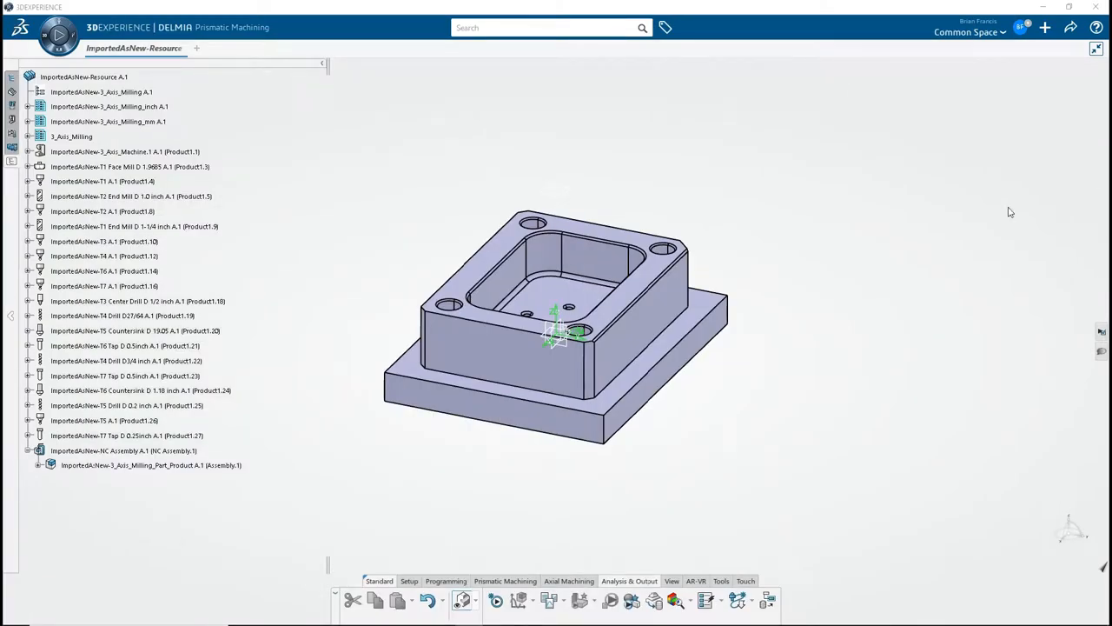
pyautogui.moveTo(704, 600)
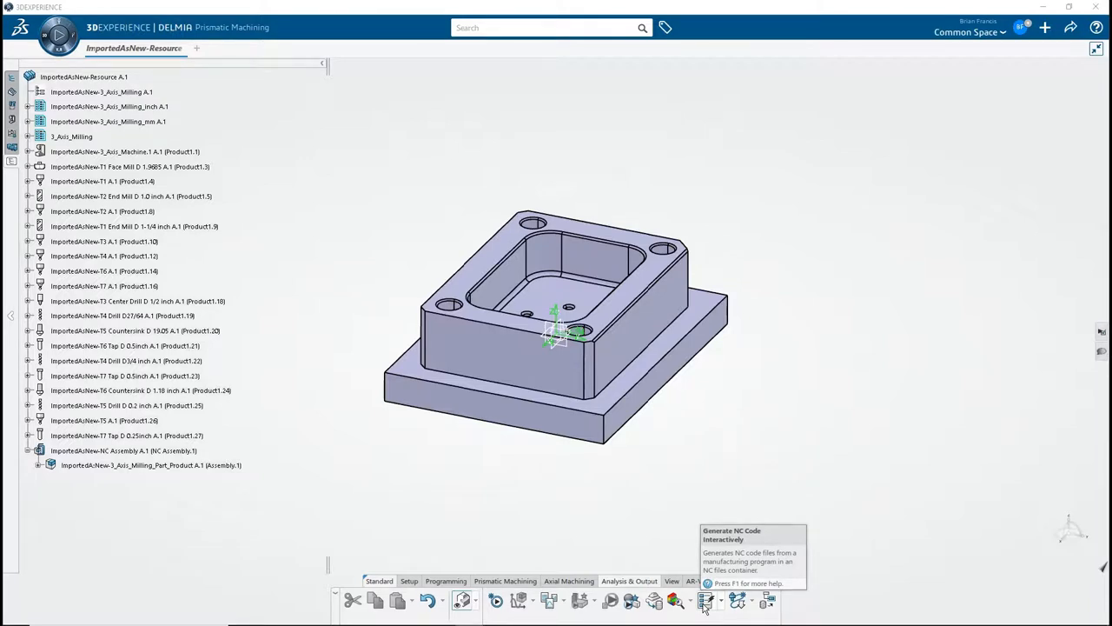
# Step: Open Generate NC Code Interactively for 3_Axis_Milling and show its NC Code post-processor settings
pyautogui.click(705, 600)
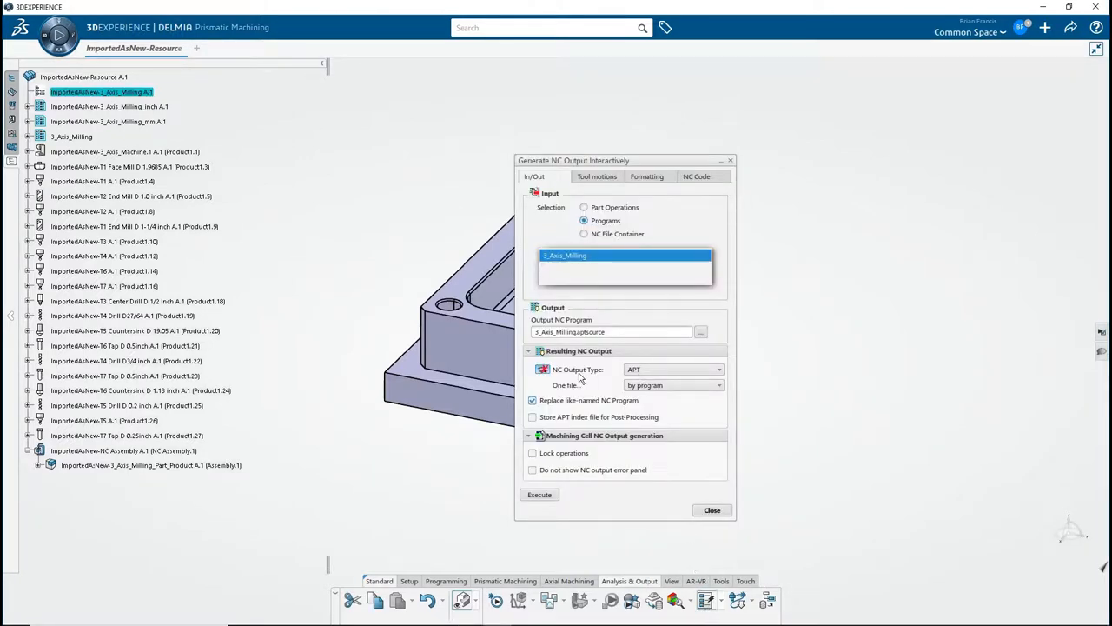
pyautogui.click(718, 369)
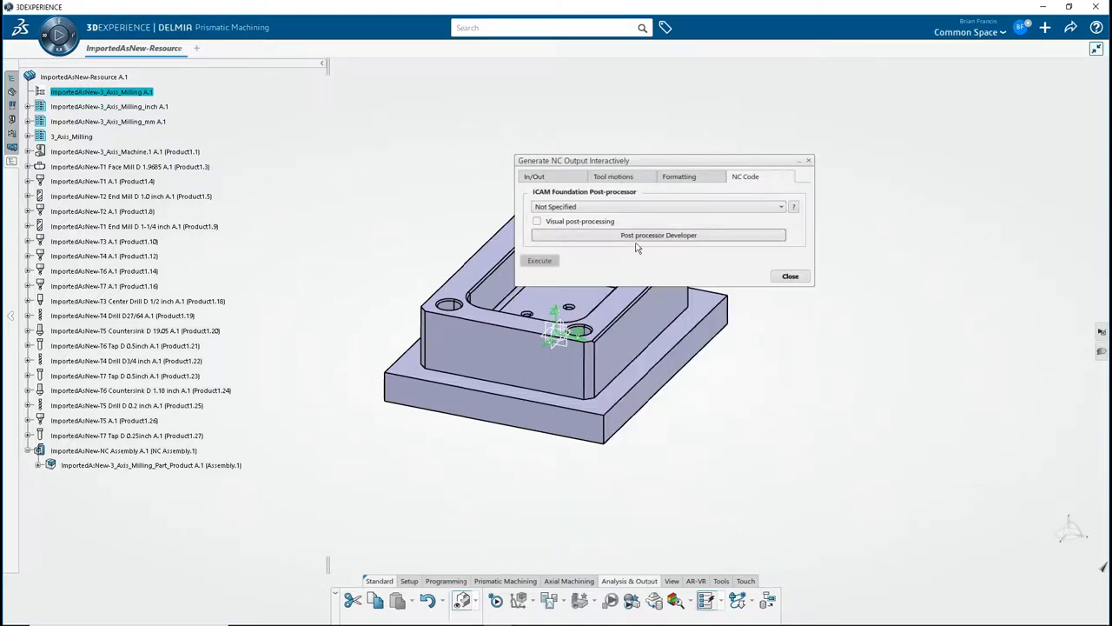
# Step: Generate NC code using PP_1,1.230 - My First Post with visual post-processing enabled
pyautogui.click(780, 206)
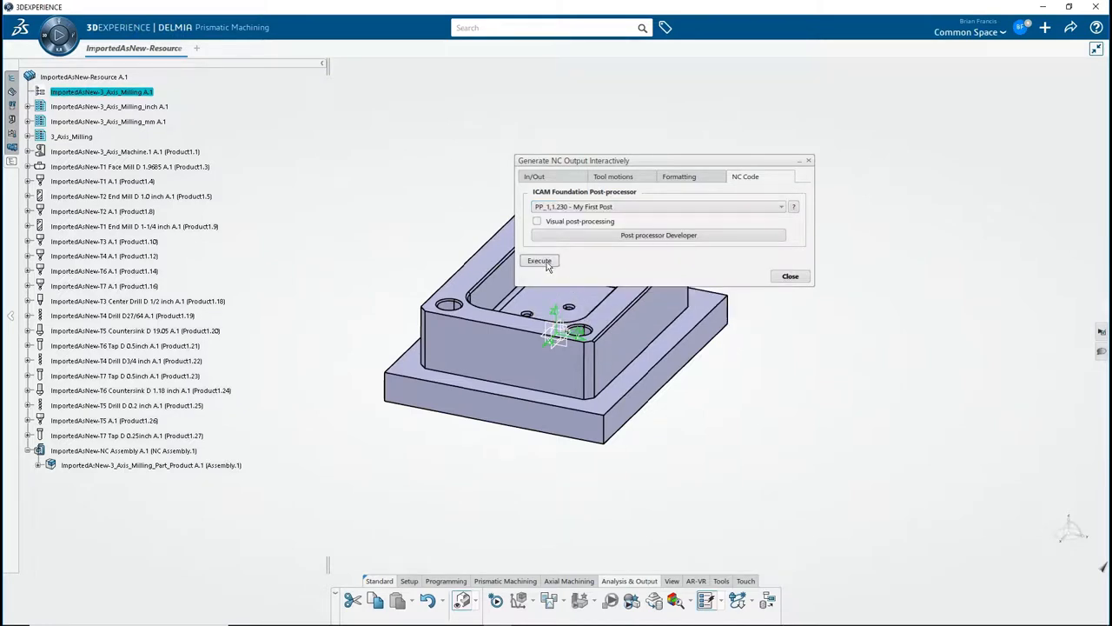
pyautogui.click(536, 221)
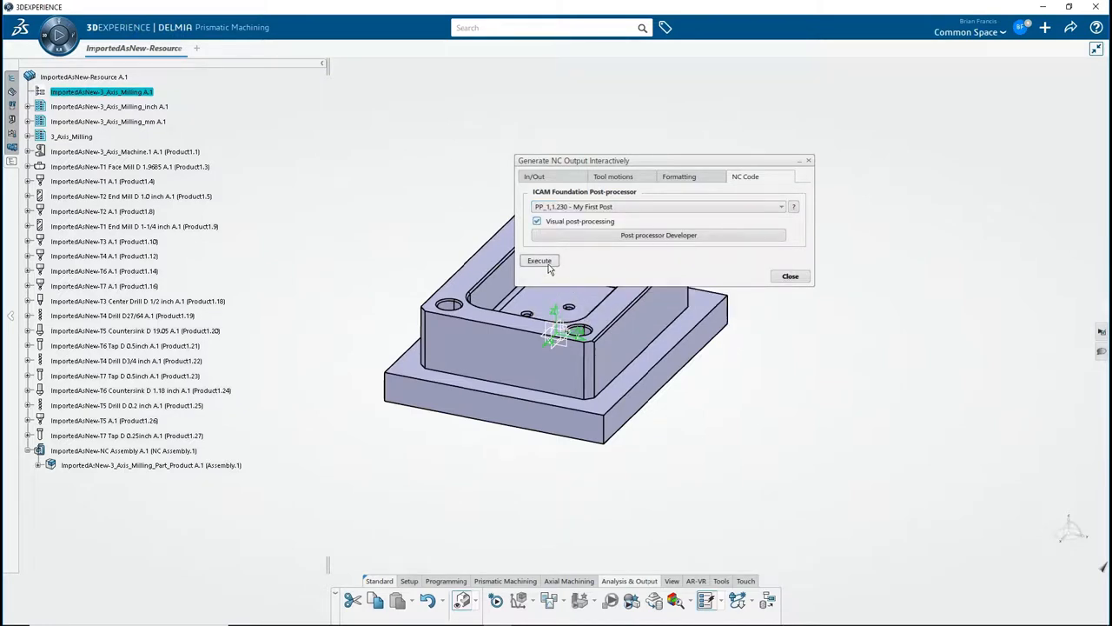
pyautogui.click(540, 261)
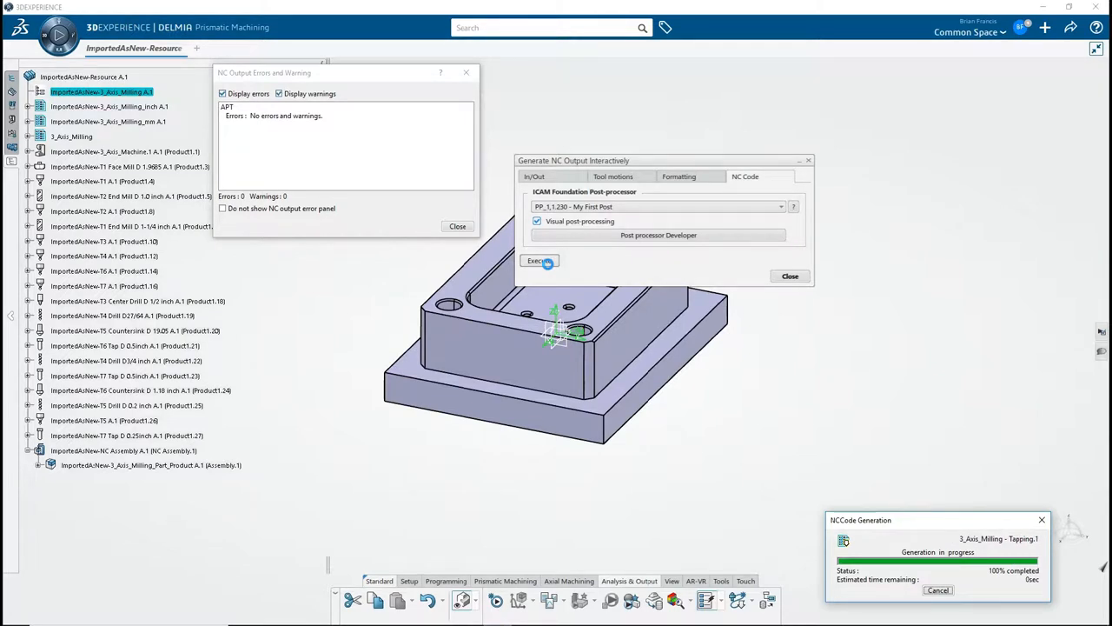
# Step: Wait for the ICAM GENER launch panel for PP_1,1 revision 4 to open
pyautogui.click(540, 261)
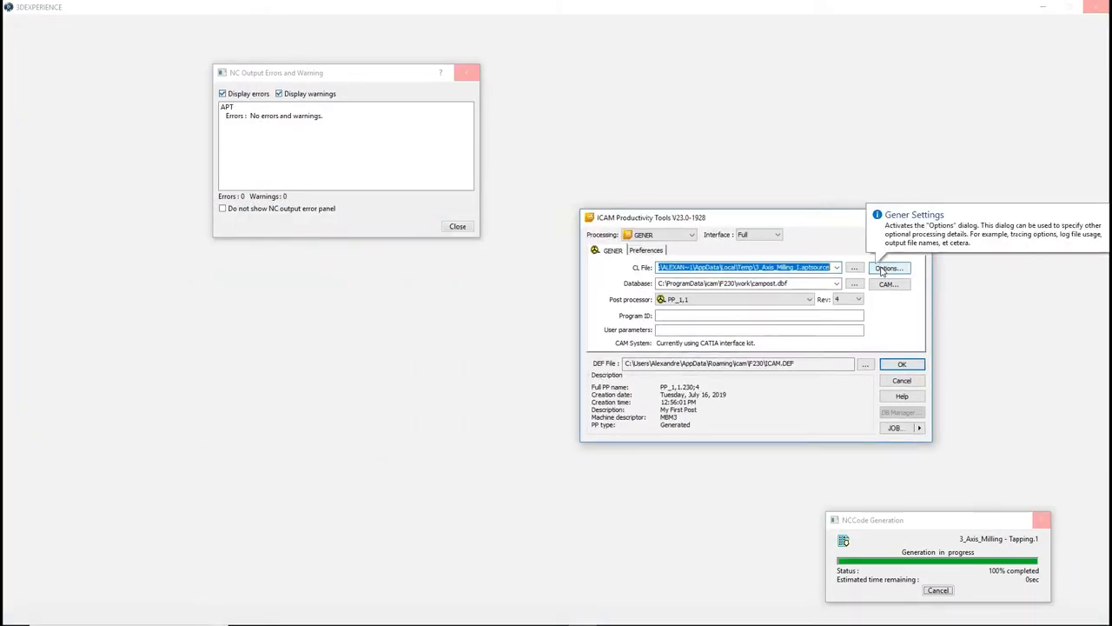
pyautogui.click(889, 268)
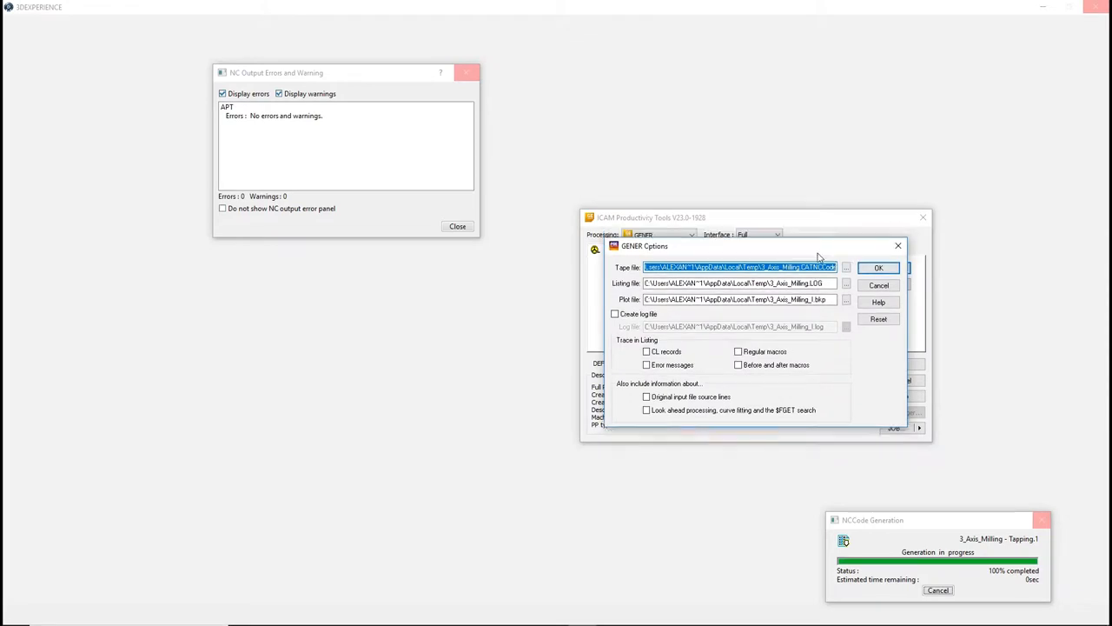
pyautogui.moveTo(644, 246); pyautogui.dragTo(631, 292)
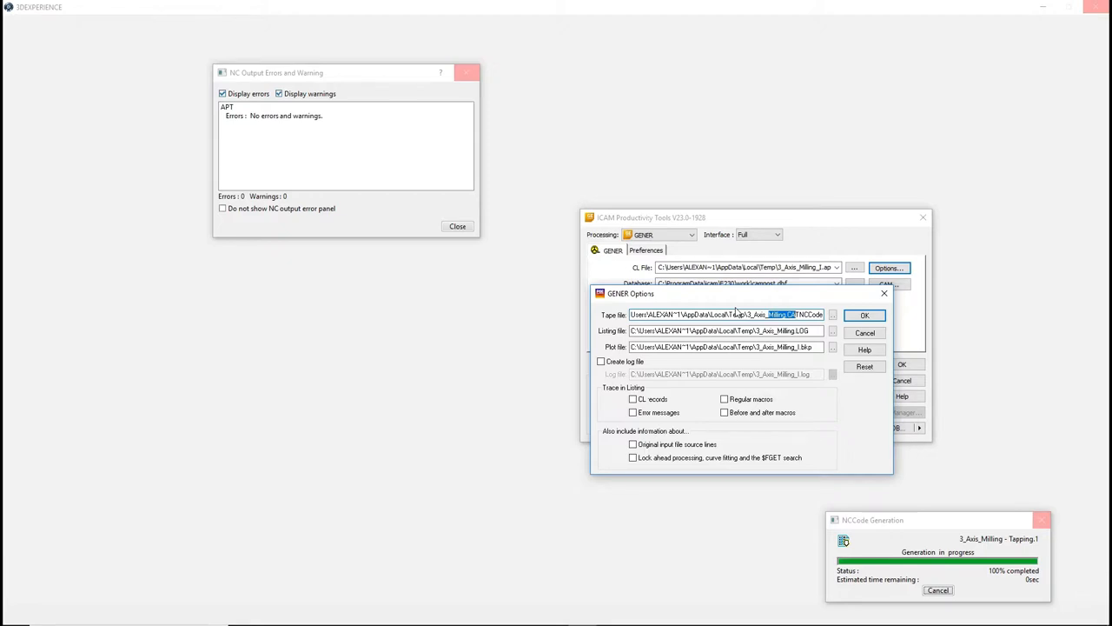
pyautogui.moveTo(865, 316)
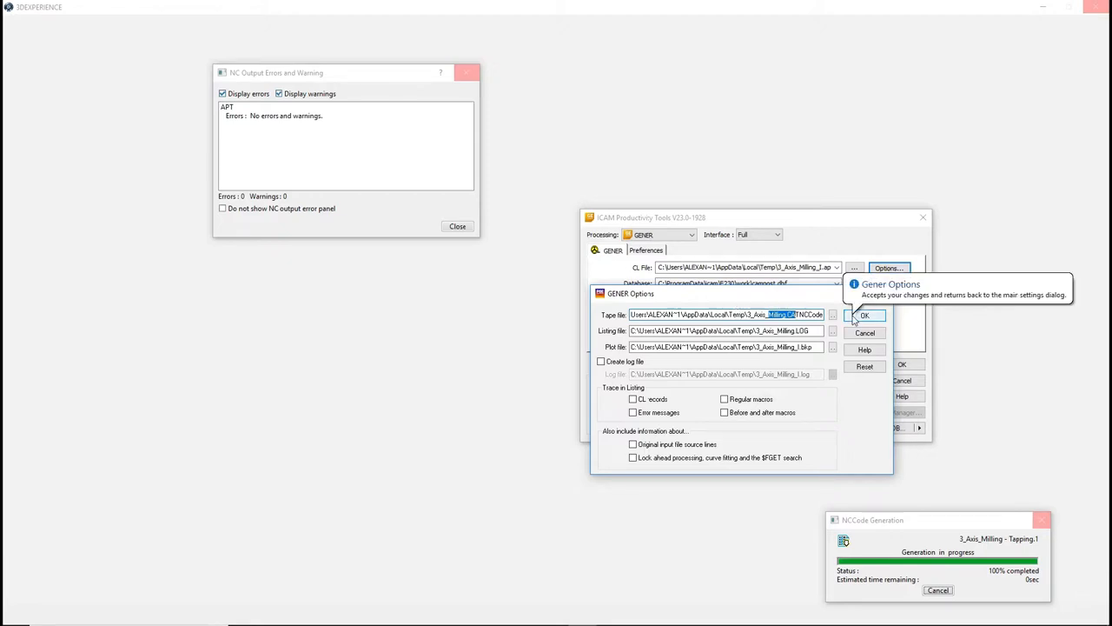
pyautogui.click(864, 315)
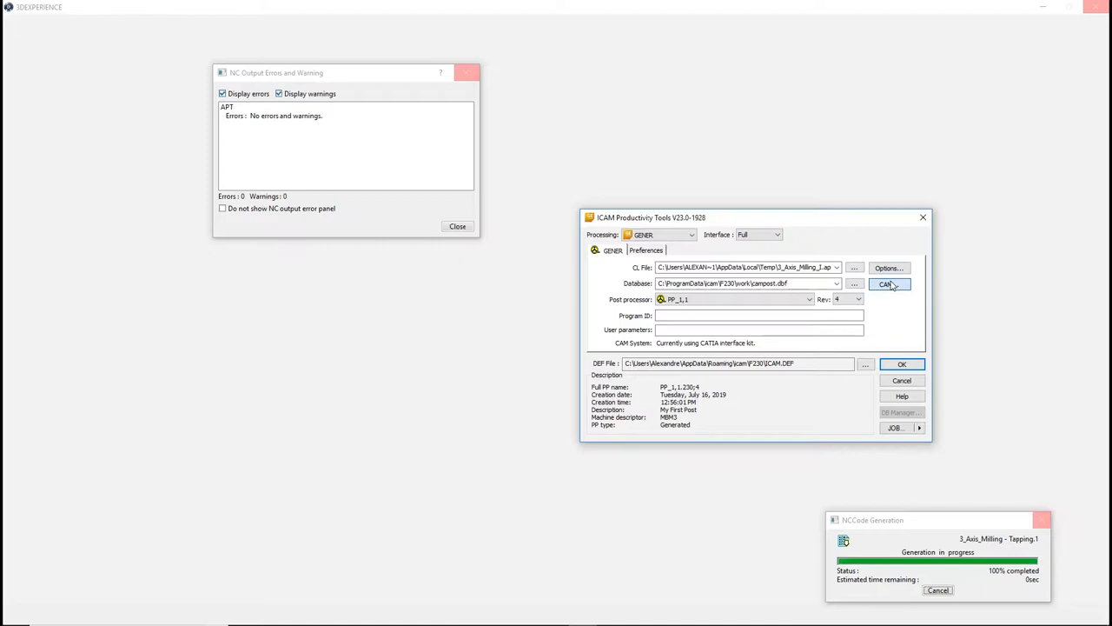
# Step: Set the CAM System to -- Automatic -- instead of CATIA and confirm
pyautogui.click(888, 284)
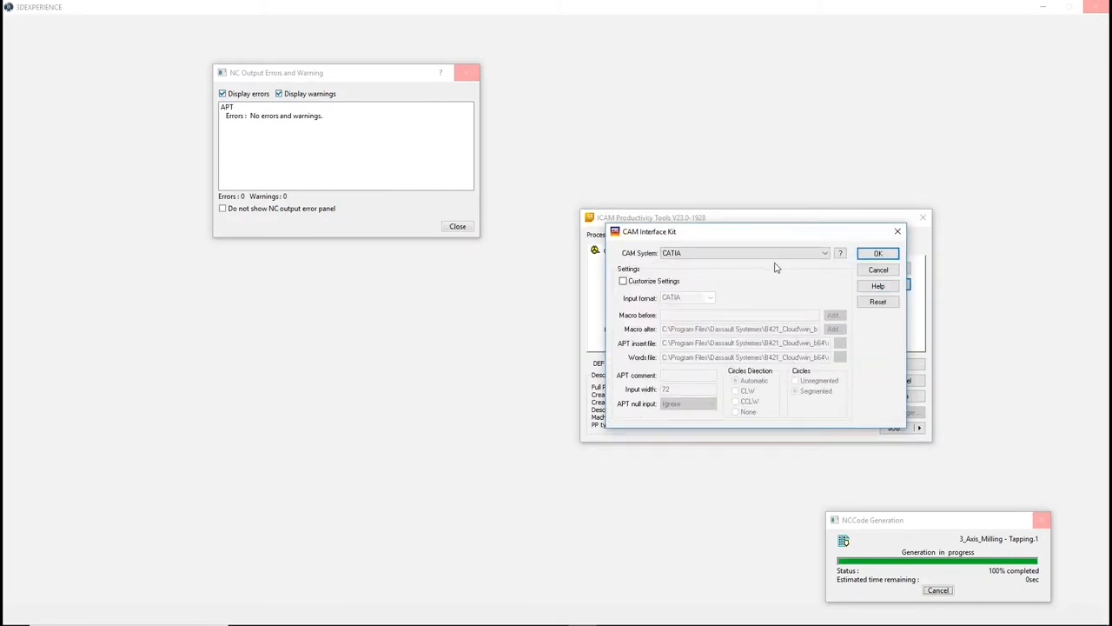
pyautogui.click(823, 253)
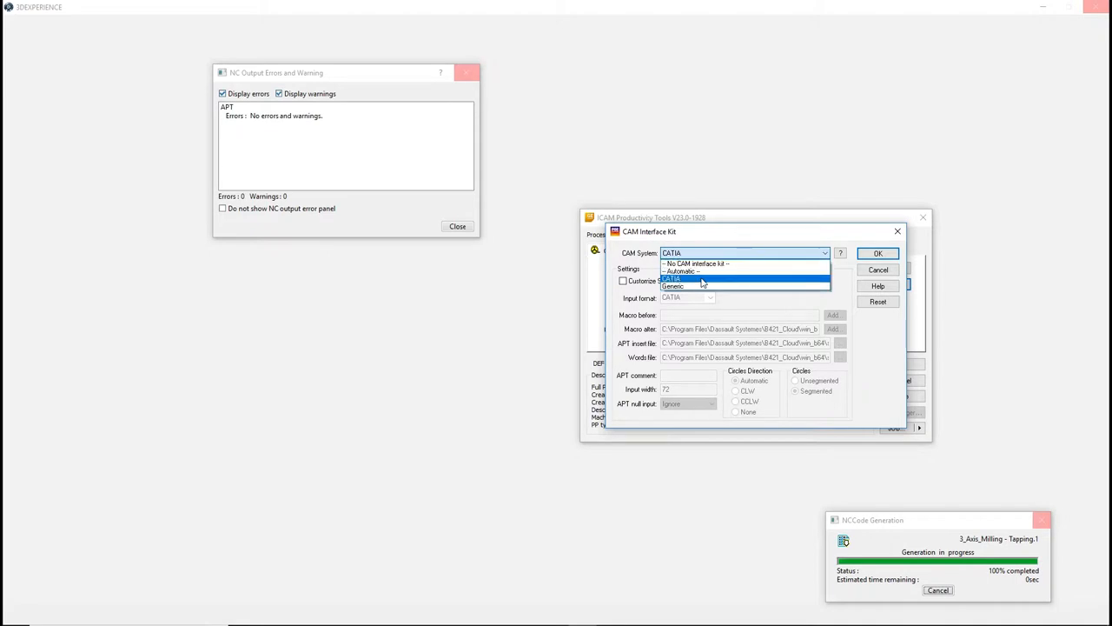
pyautogui.click(681, 270)
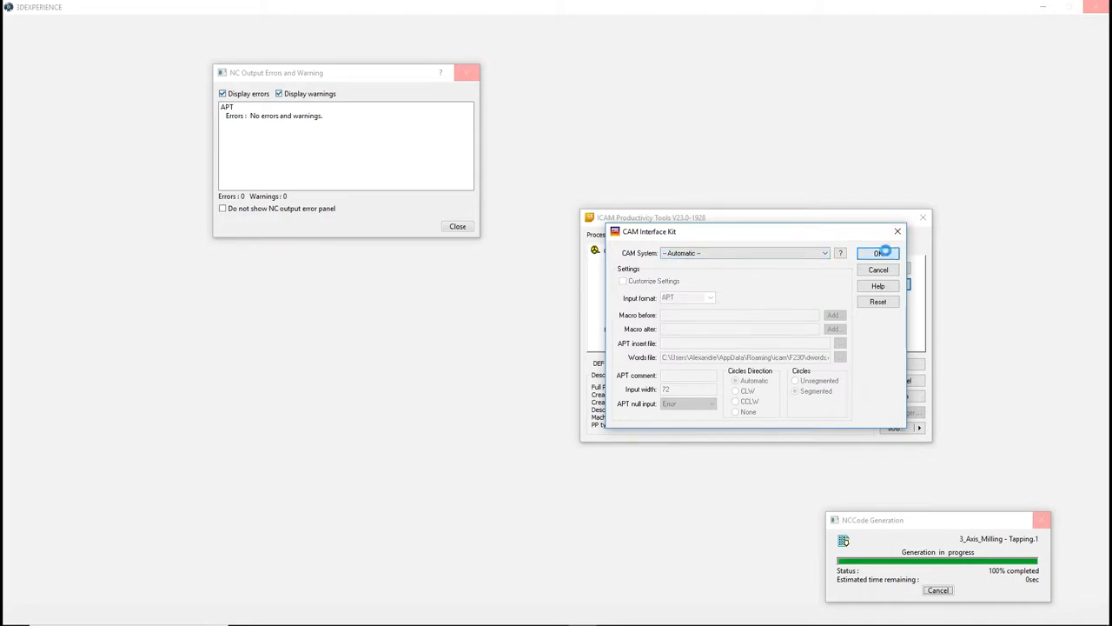
pyautogui.click(878, 253)
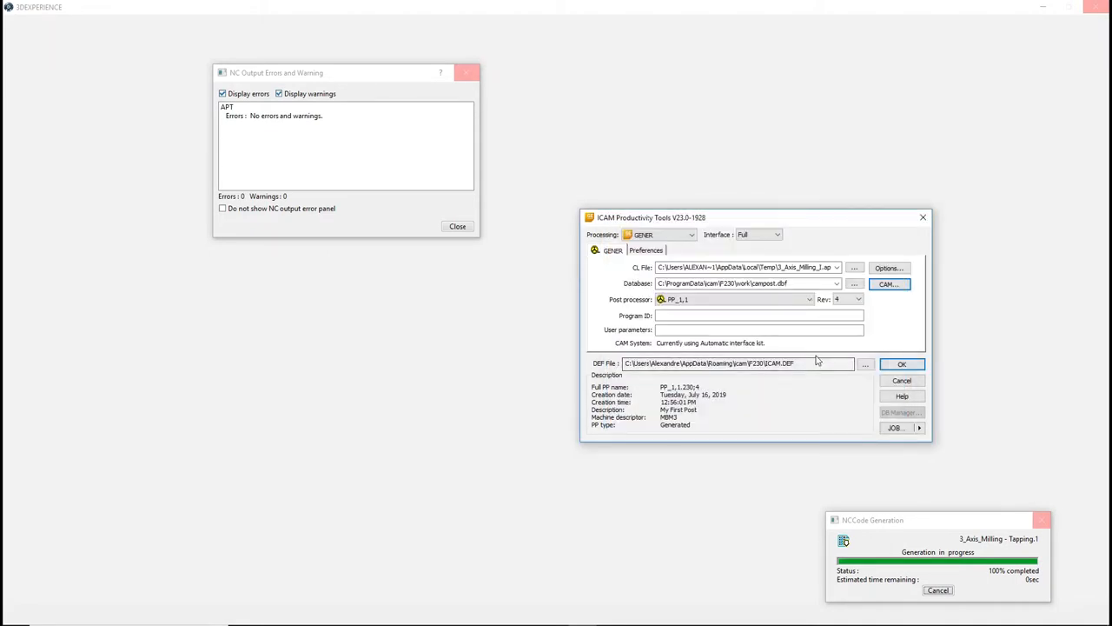
# Step: Browse the Rev list keeping revision 4, then show the JOB load/save menu
pyautogui.click(859, 299)
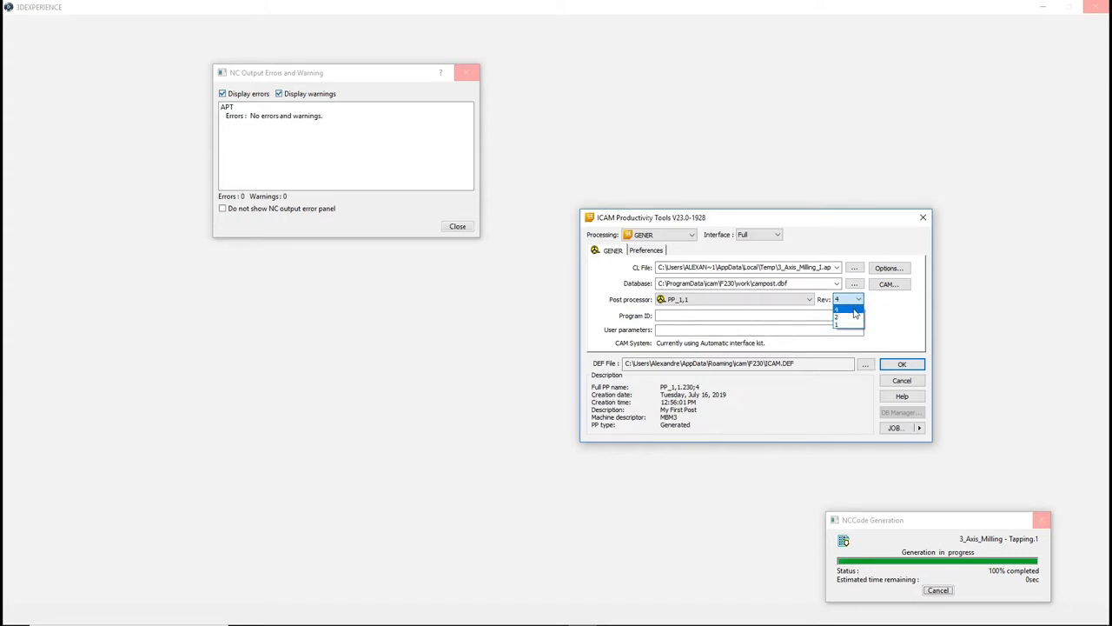
pyautogui.click(848, 308)
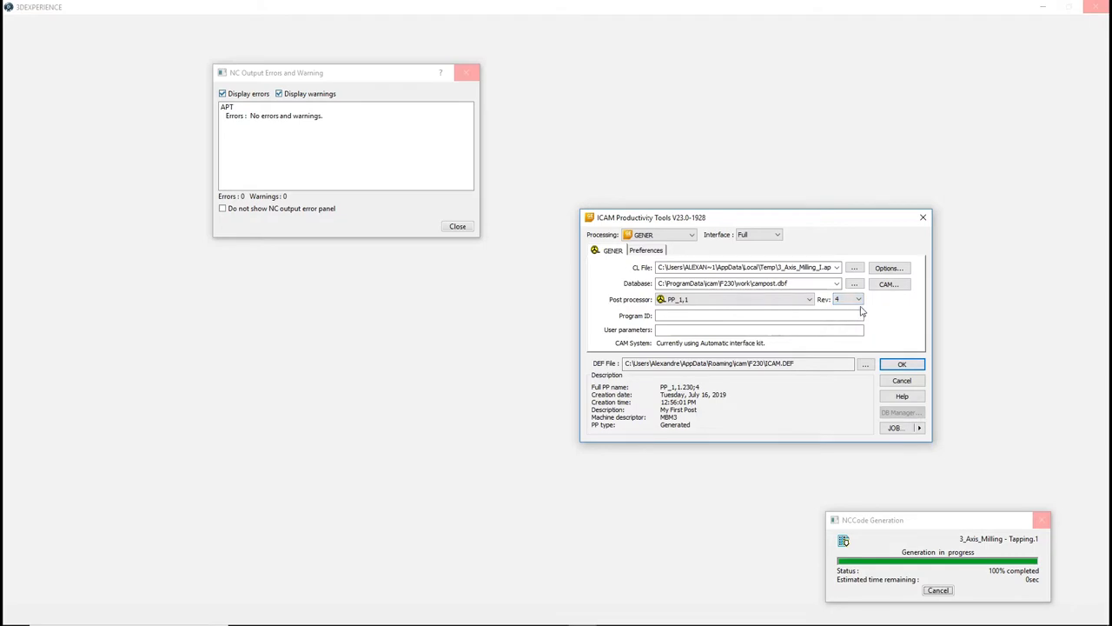
pyautogui.click(895, 428)
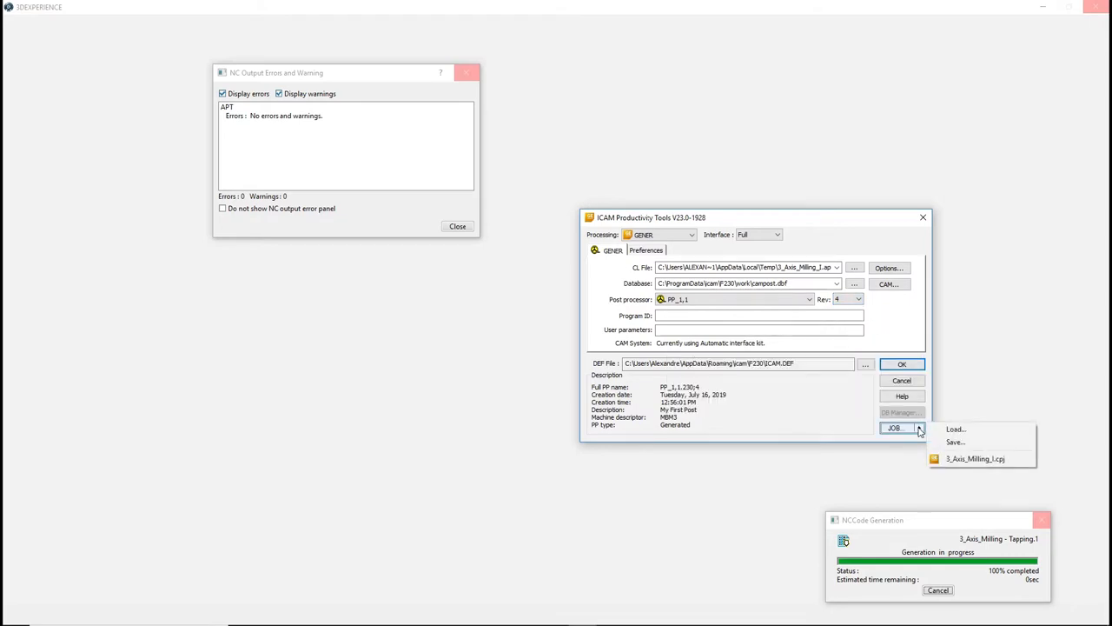
pyautogui.moveTo(956, 443)
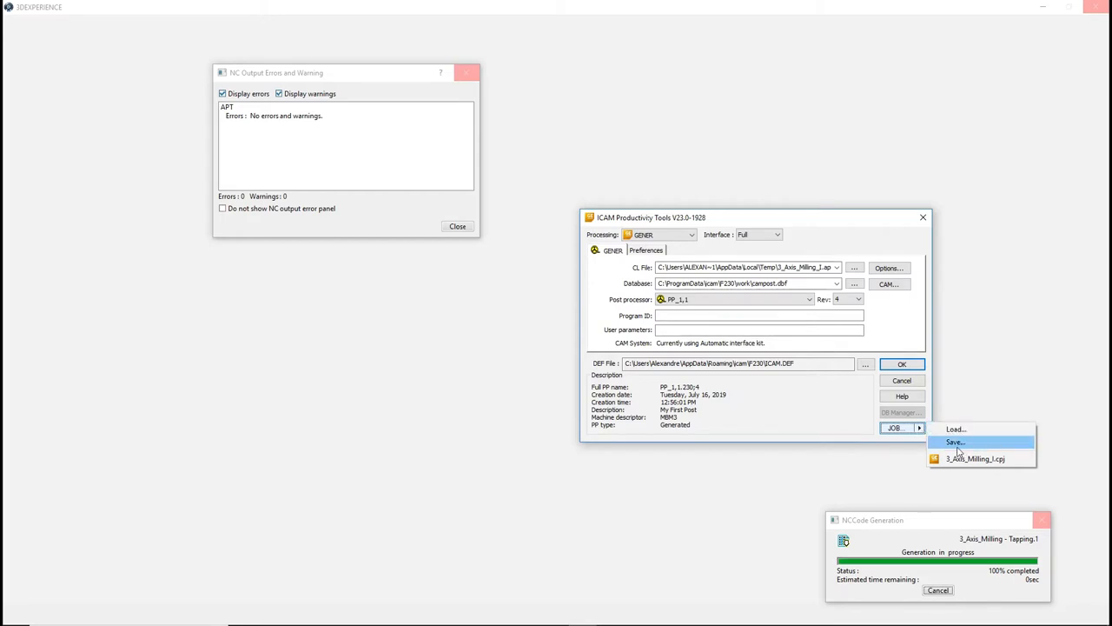
pyautogui.moveTo(959, 452)
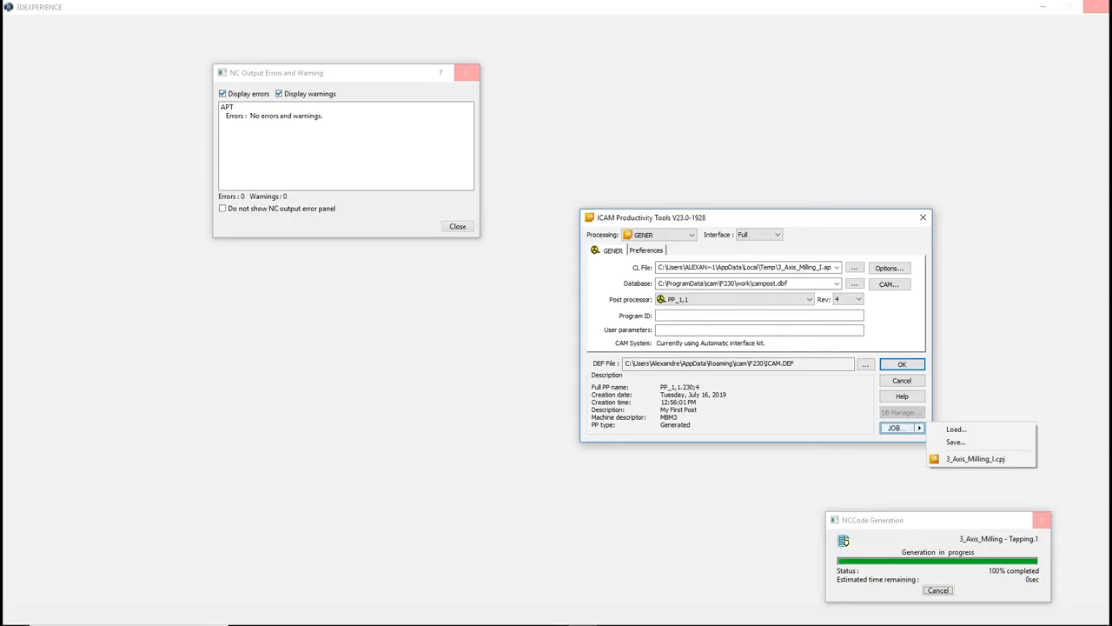